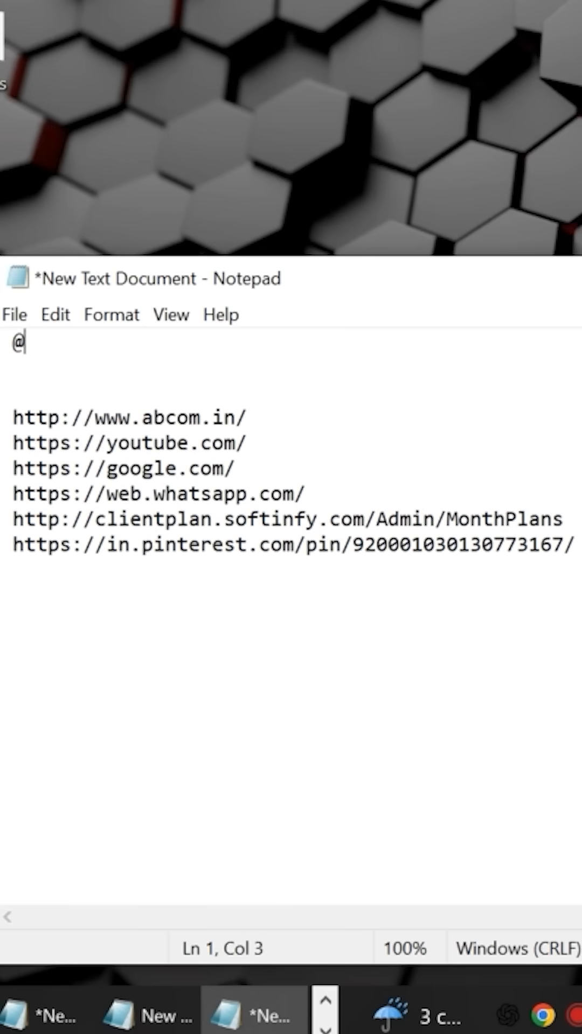
{"action": "type", "text": "echo"}
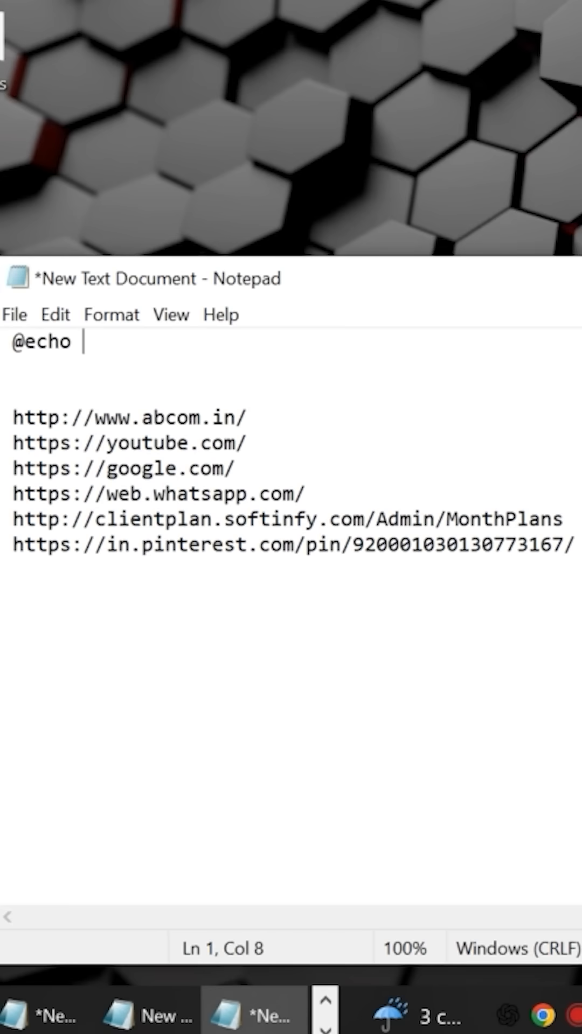
{"action": "type", "text": "off"}
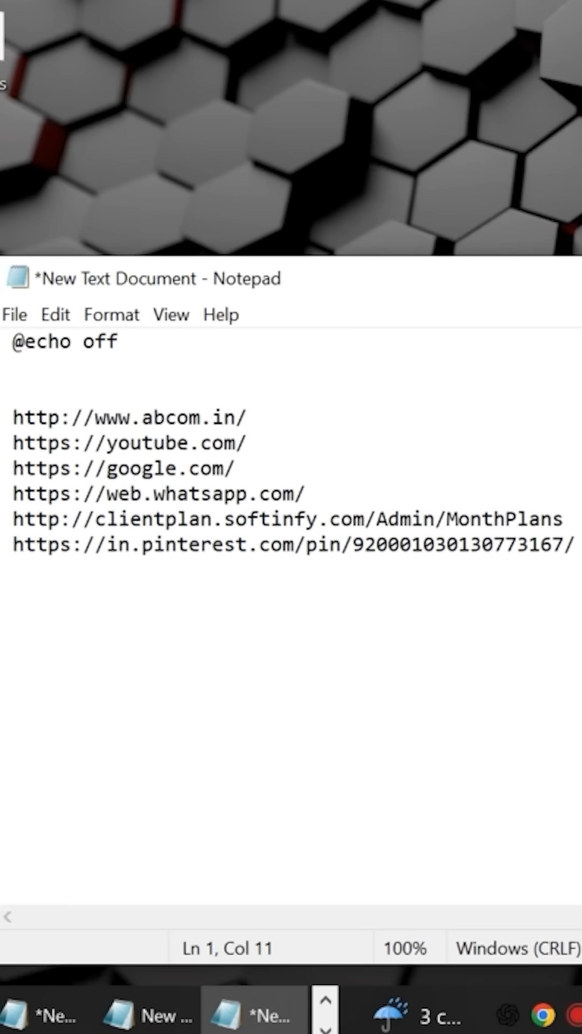
{"action": "type", "text": "start"}
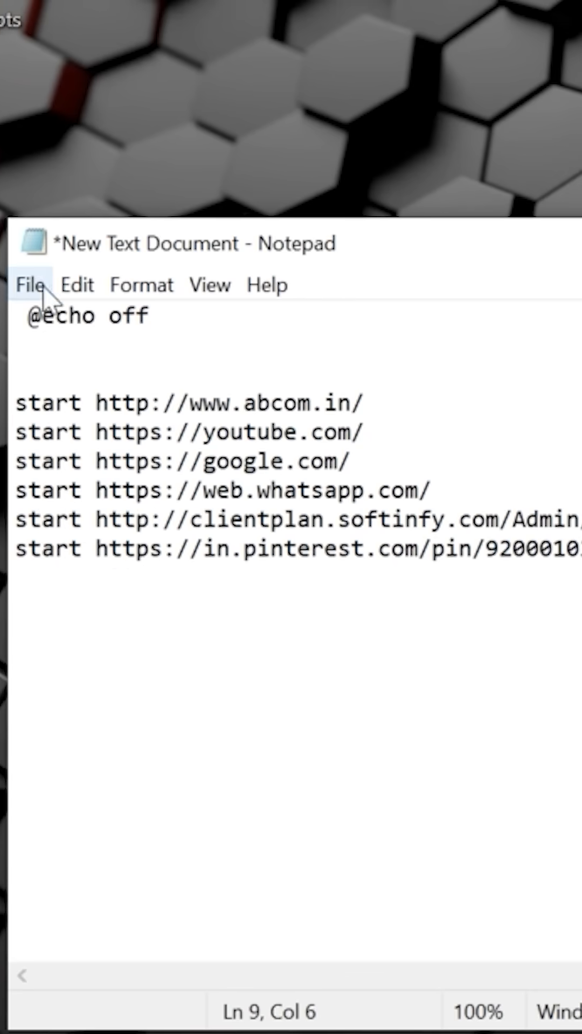
Step: Bring up the Save As dialog from the File menu for the batch file
{"action": "left_click", "coordinate": [29, 284]}
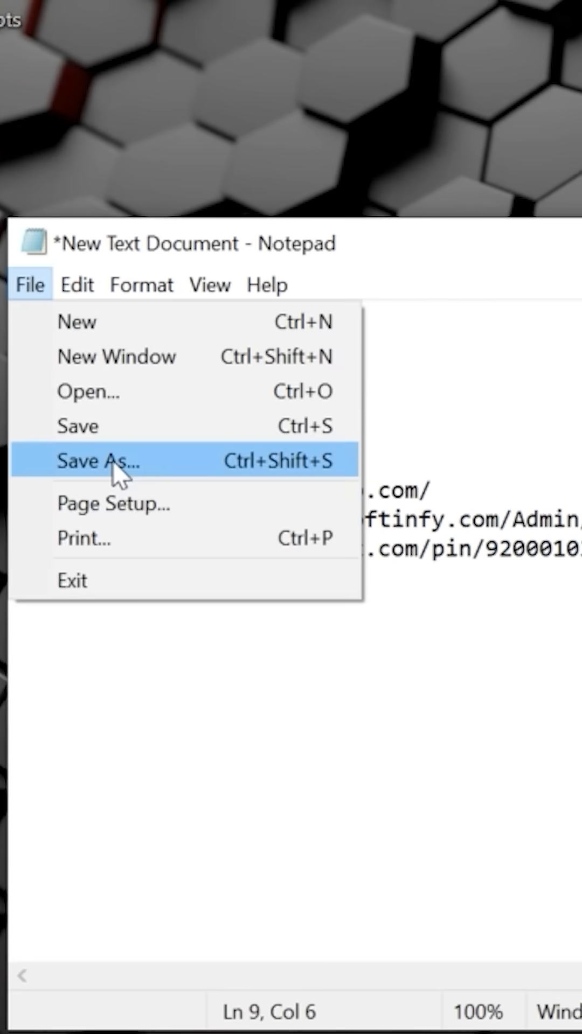
{"action": "left_click", "coordinate": [99, 461]}
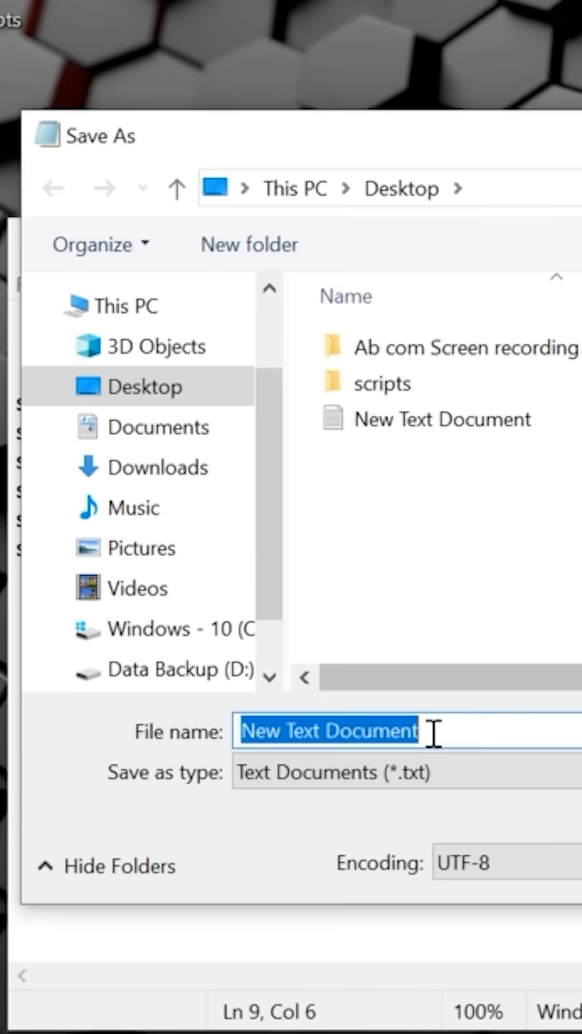